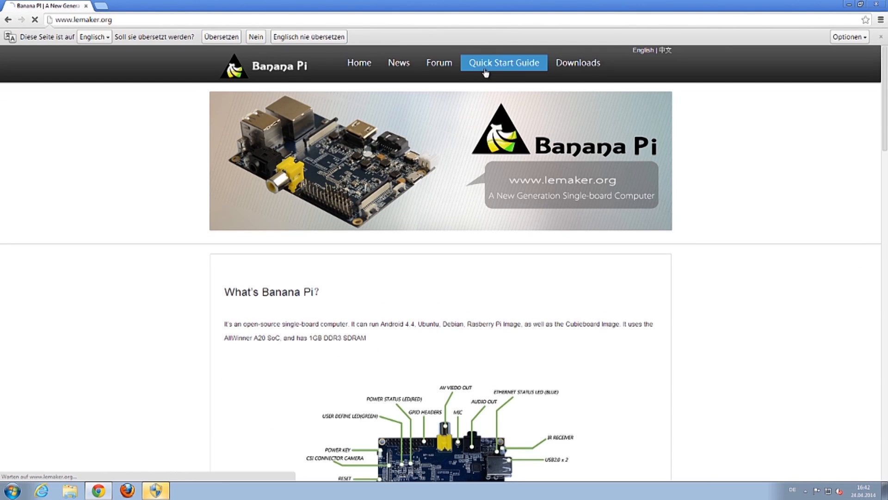
Step: Follow the quick start guide's sdcard.org link and accept the license to download SD Formatter 4.0
click(503, 62)
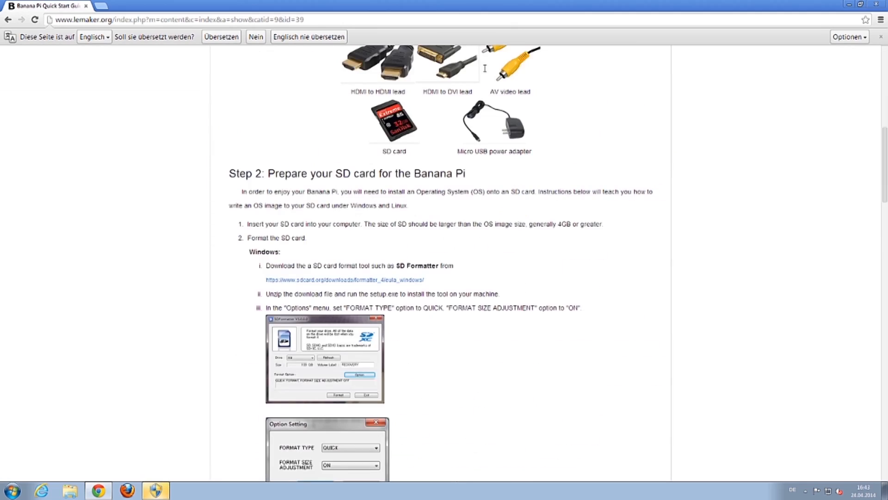
scroll(down, 3)
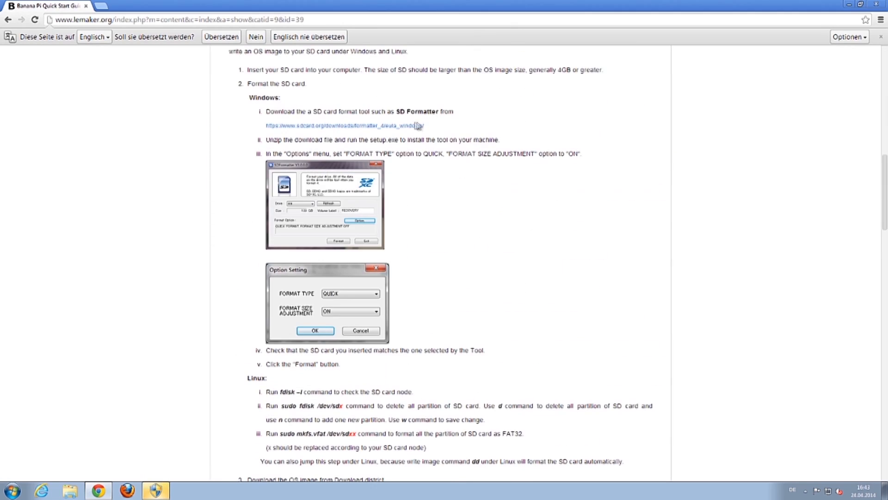
click(345, 125)
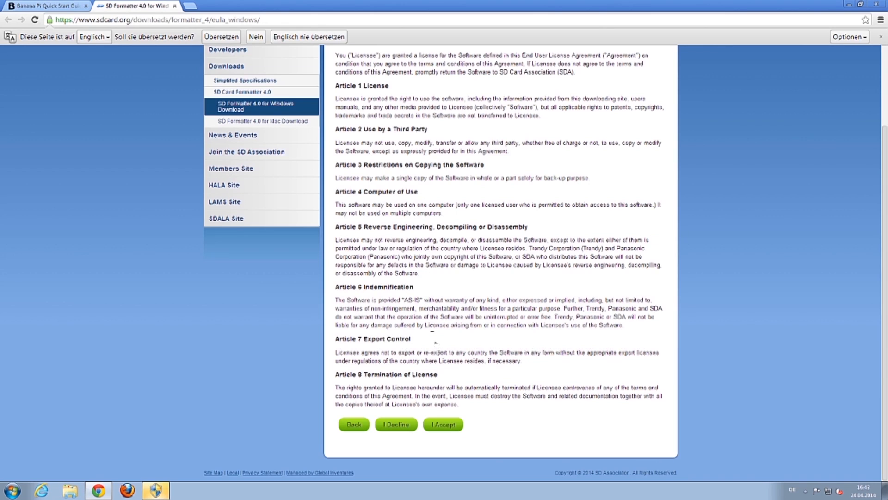
click(444, 424)
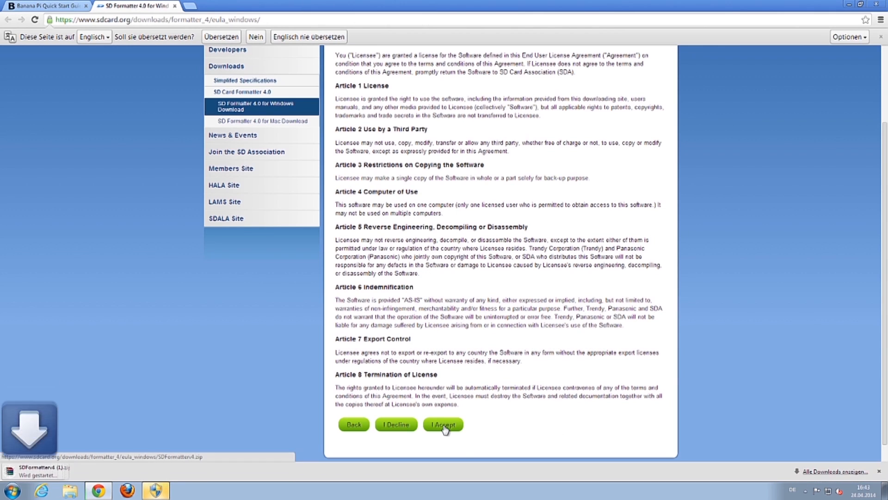
Step: View the downloaded SD Formatter zip in WinRAR, dismissing its license reminder
click(443, 424)
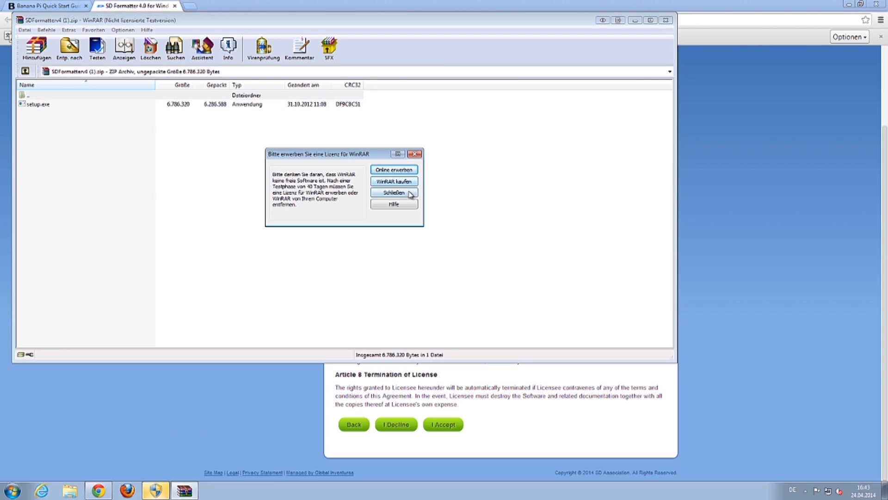
click(393, 193)
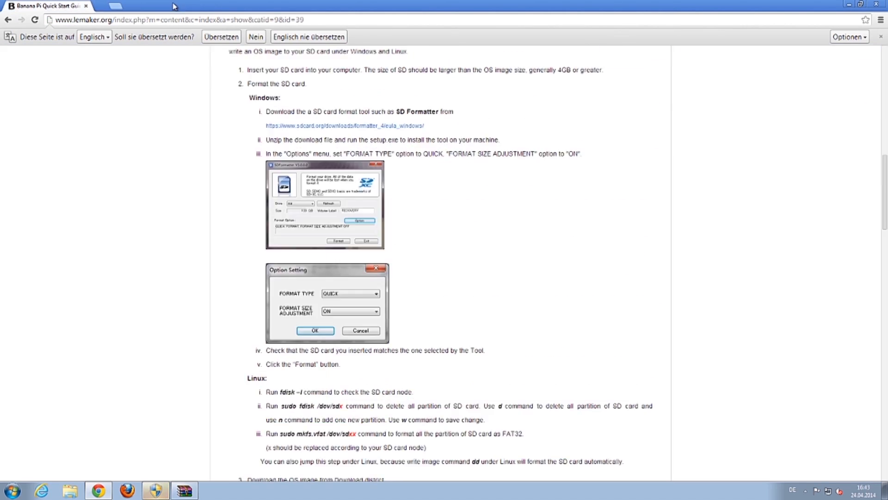
Step: Download Win32DiskImager-0.9.5-install.exe from the SourceForge archive, accepting the cookie notice
scroll(down, 3)
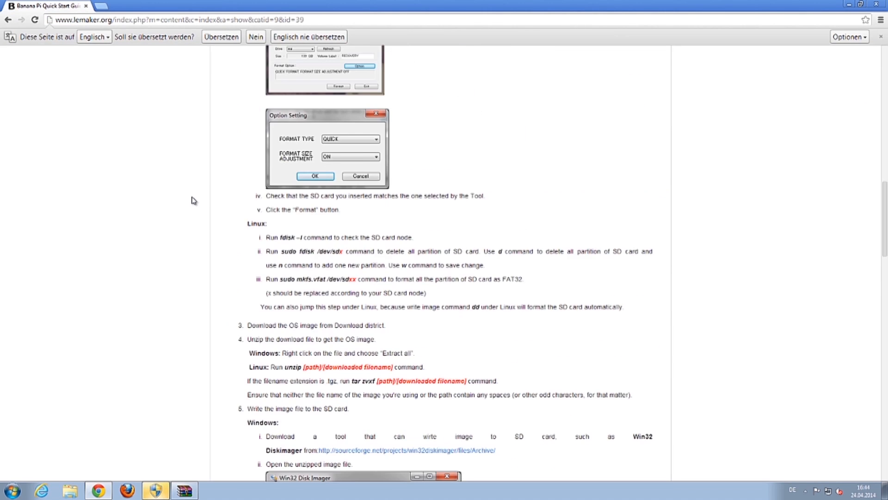
click(406, 449)
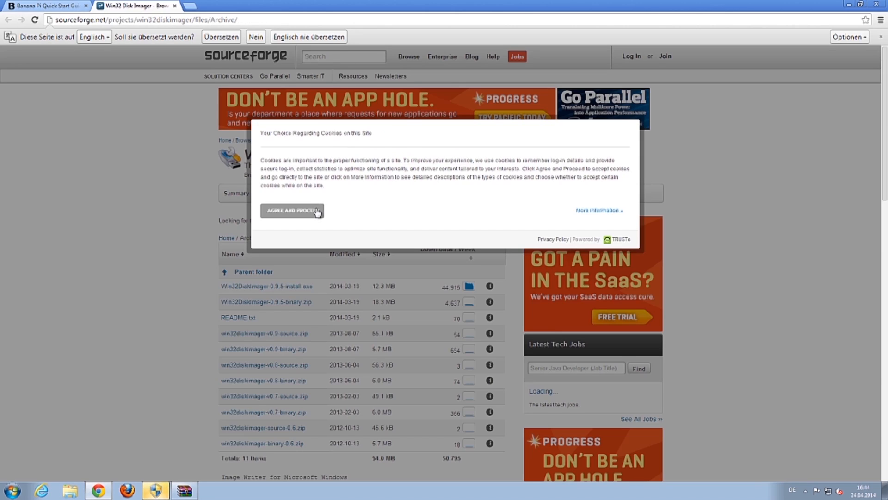
click(291, 210)
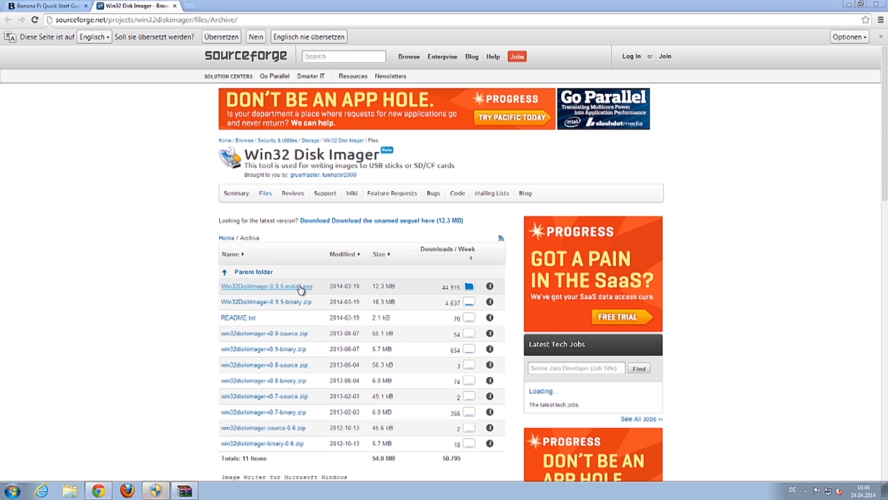
click(265, 286)
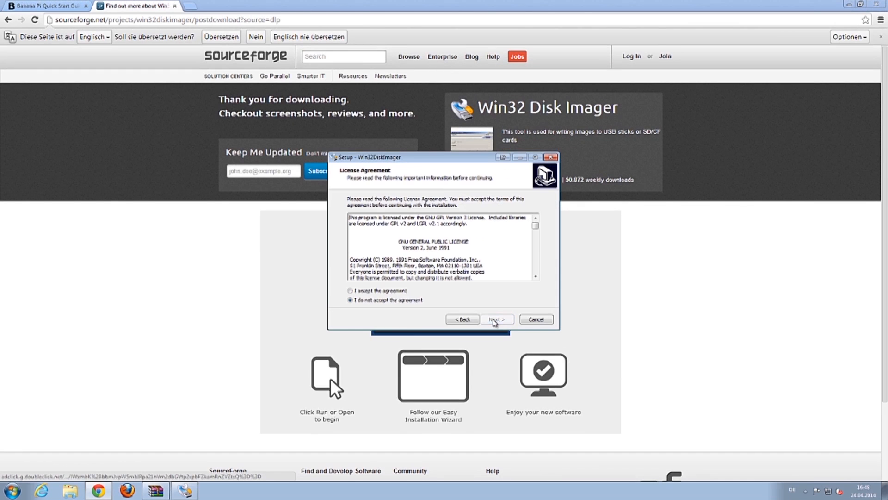
Step: Complete the Win32 Disk Imager setup wizard with the default folder and desktop icon
click(496, 319)
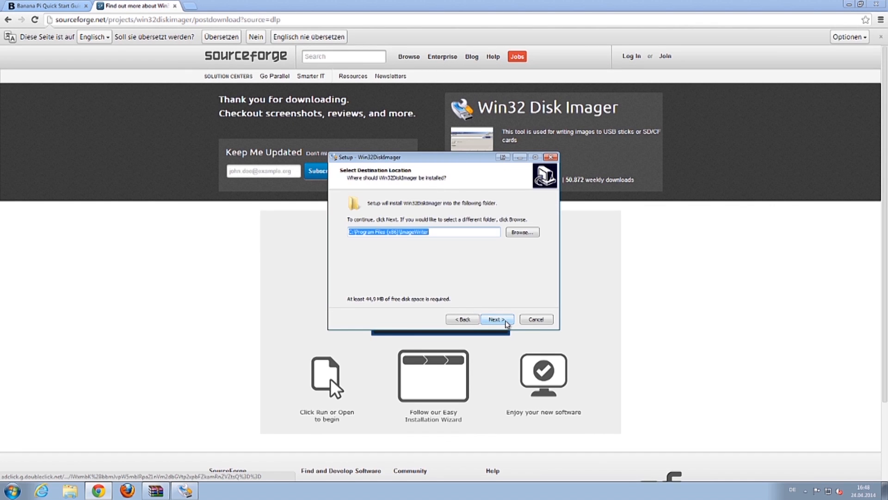
click(497, 319)
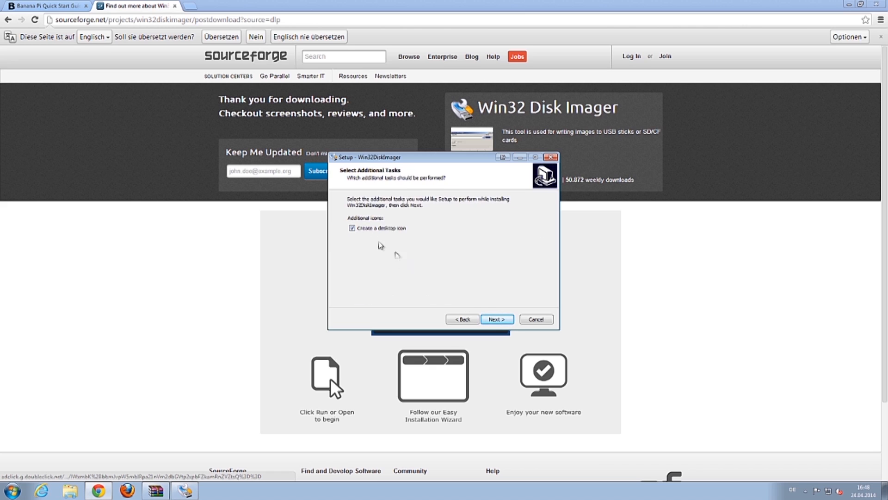
click(496, 320)
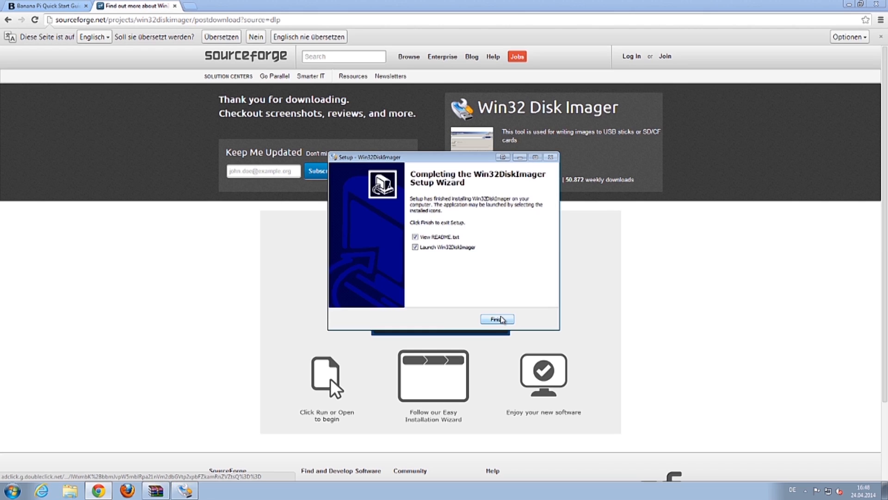
click(497, 319)
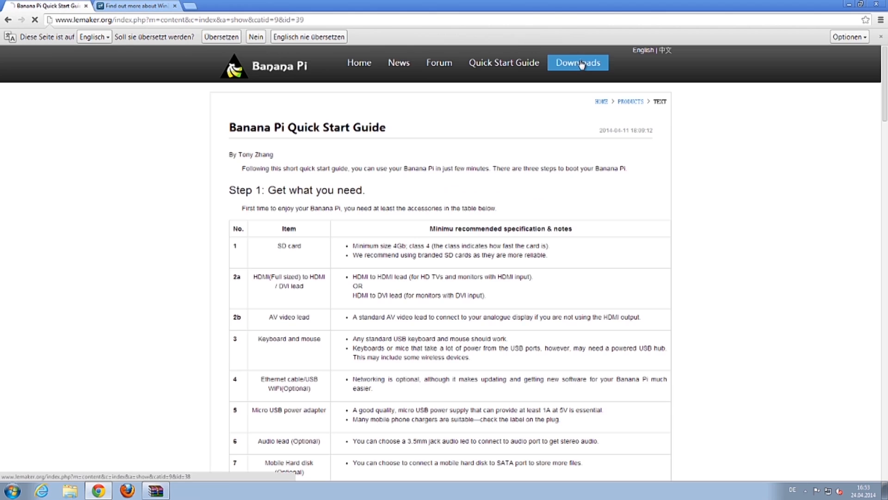
Step: Download Cubieboard_For_BananaPi_v1.0.tgz from Google Drive despite the virus-scan warning and launch it
click(578, 62)
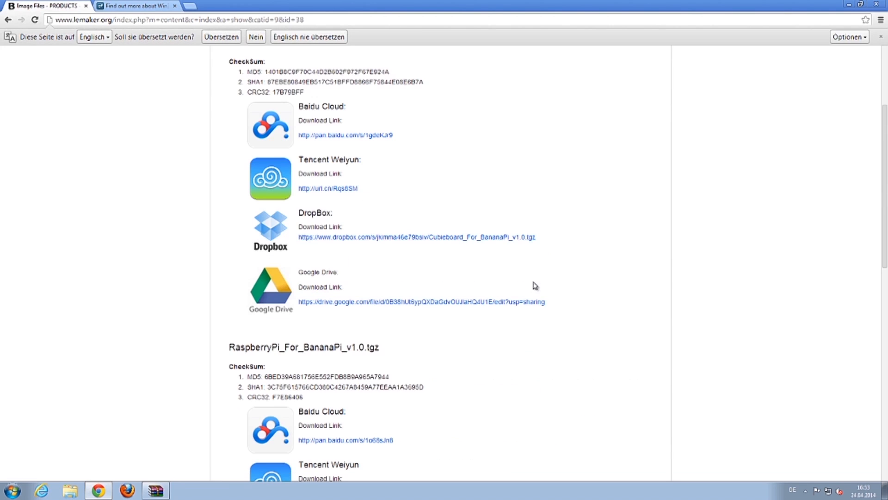
click(420, 301)
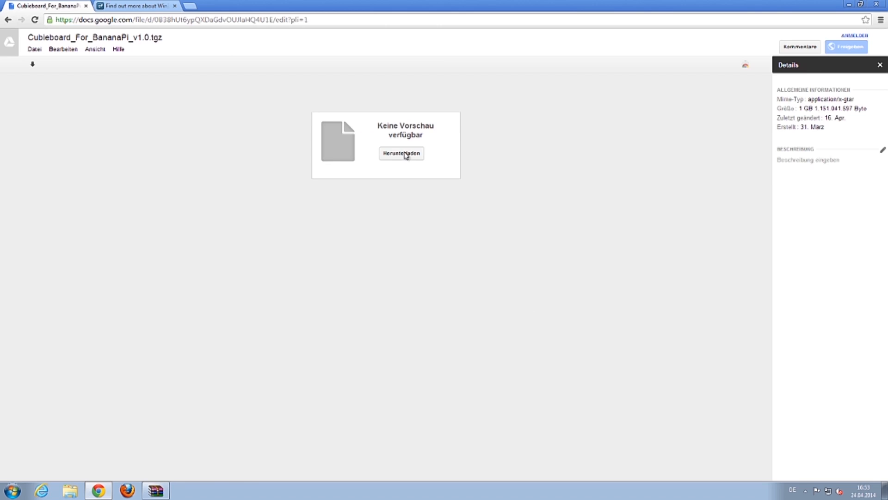
click(401, 152)
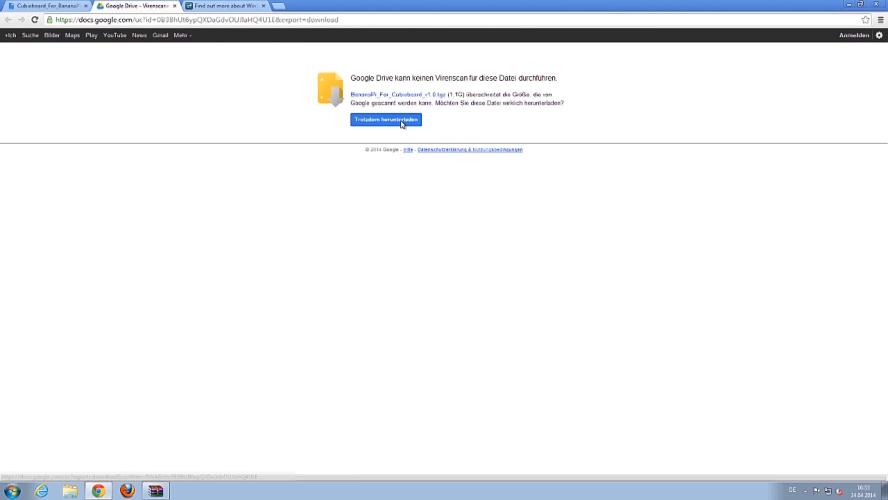
click(386, 119)
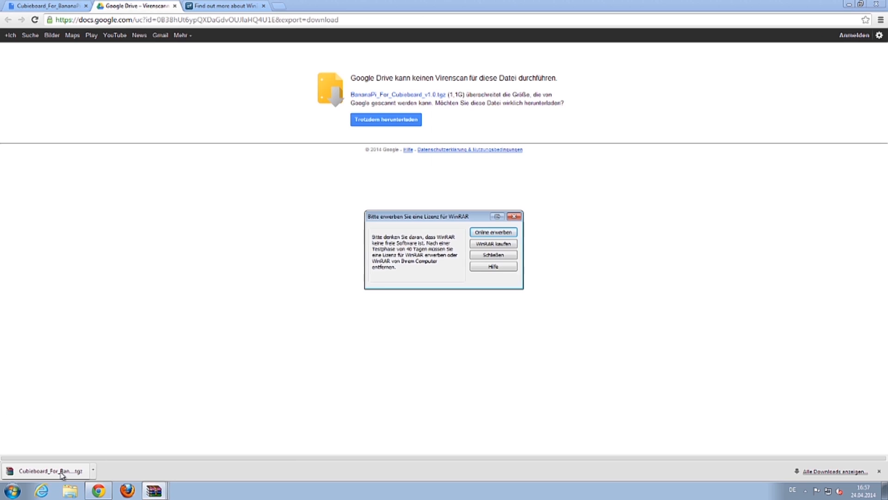
click(492, 255)
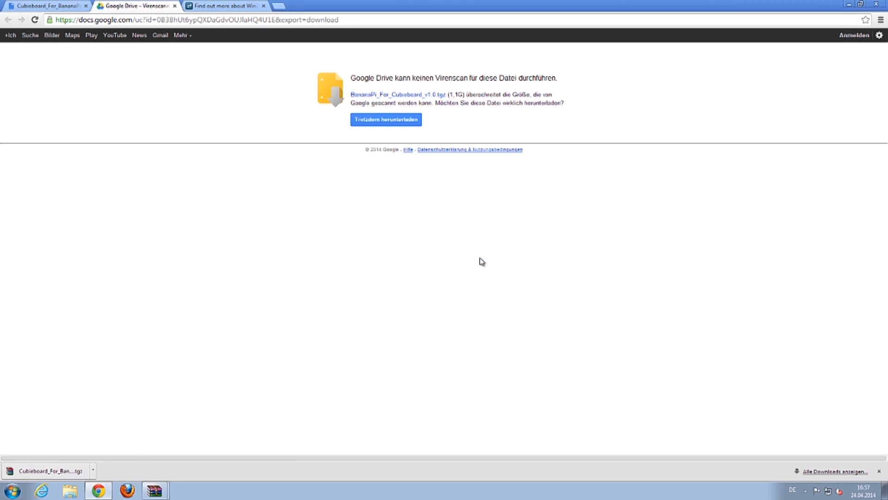
Step: List lubuntu_pi_4GB.img in the archive and begin extracting it to a chosen folder
click(48, 470)
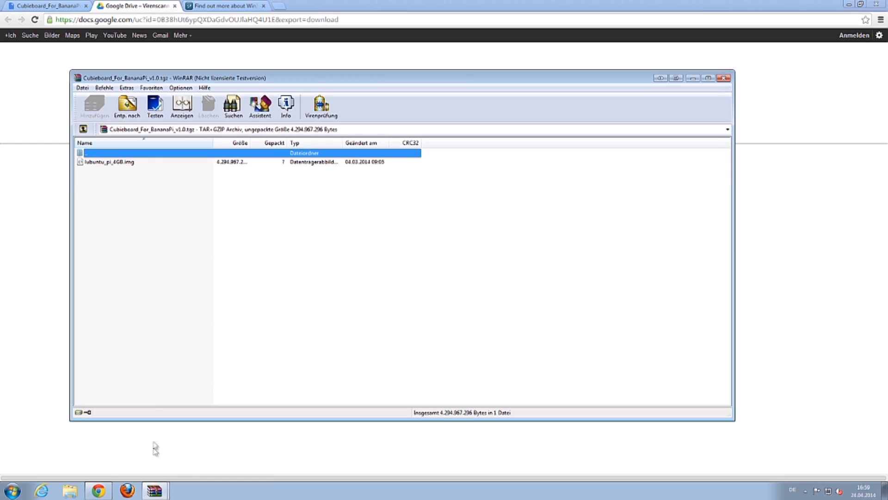
mouse_move(137, 150)
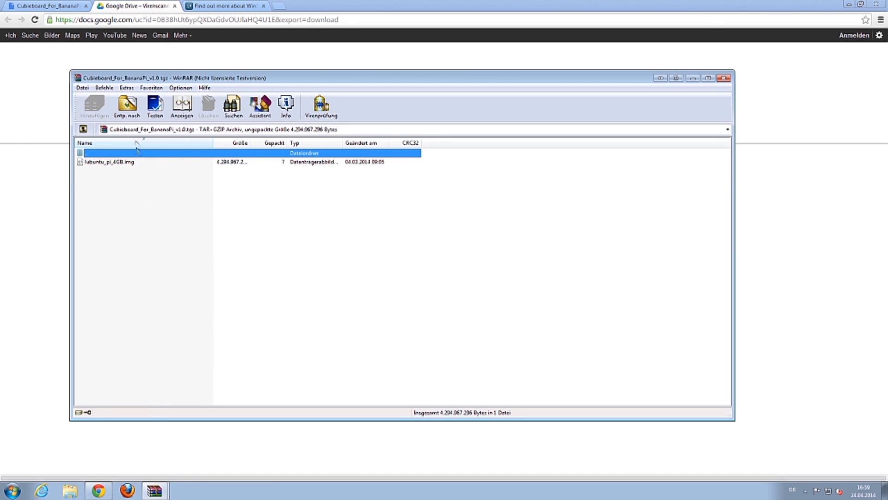
click(127, 106)
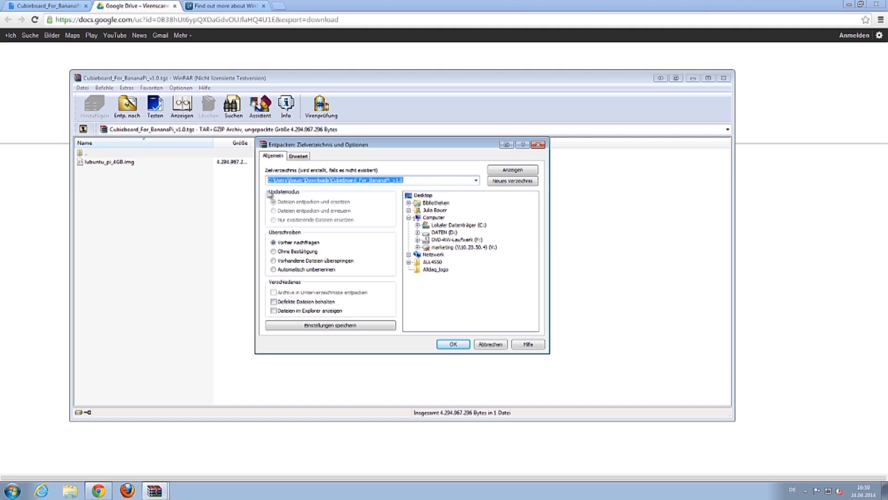
mouse_move(432, 203)
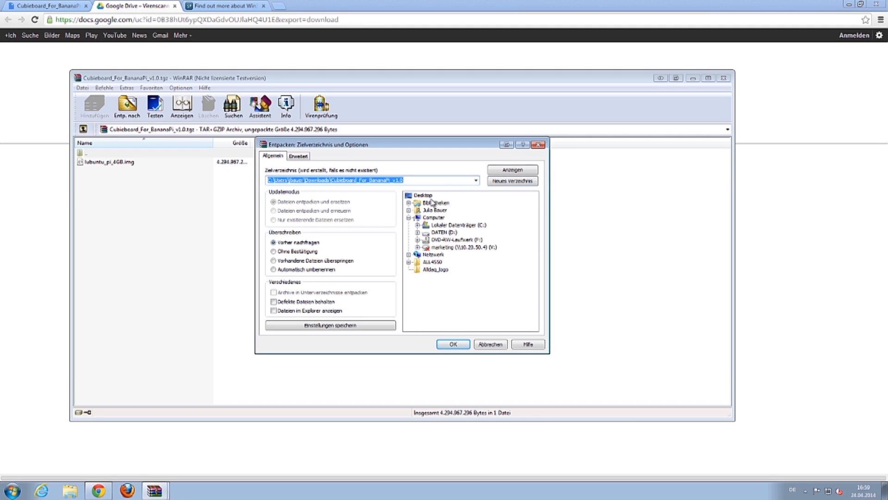
click(453, 344)
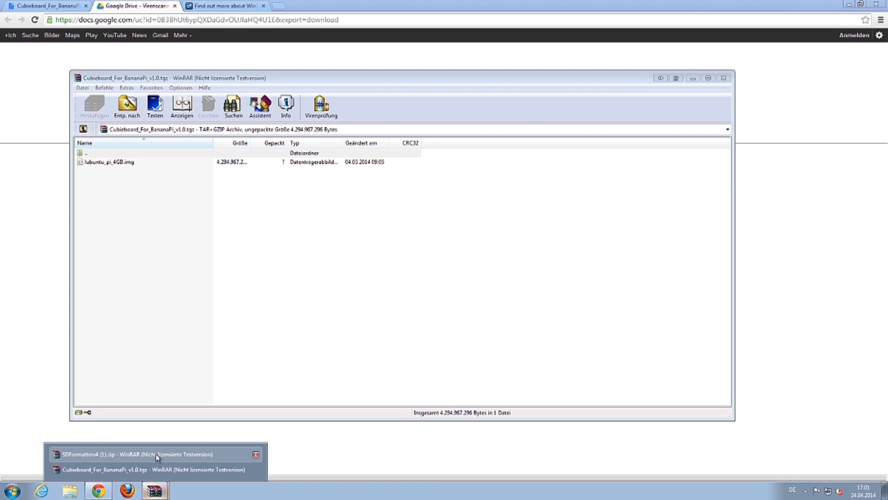
Step: Launch setup.exe from the SDFormatterv4 archive window
click(153, 453)
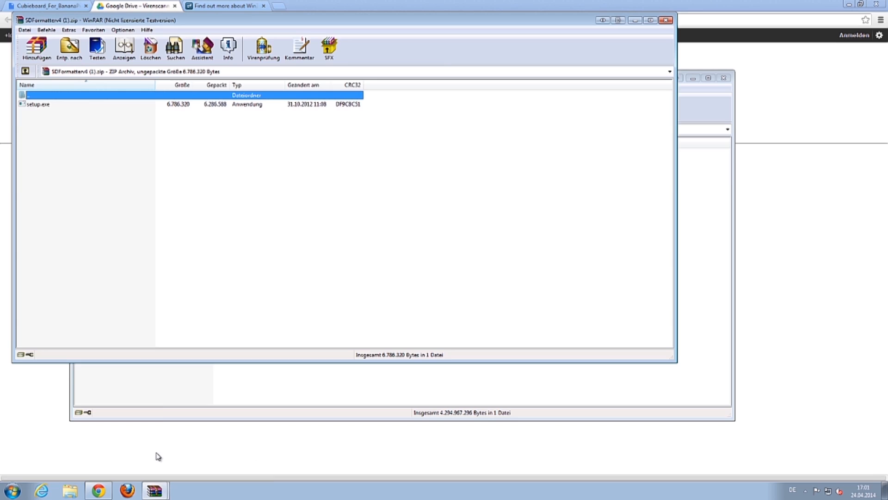
mouse_move(151, 118)
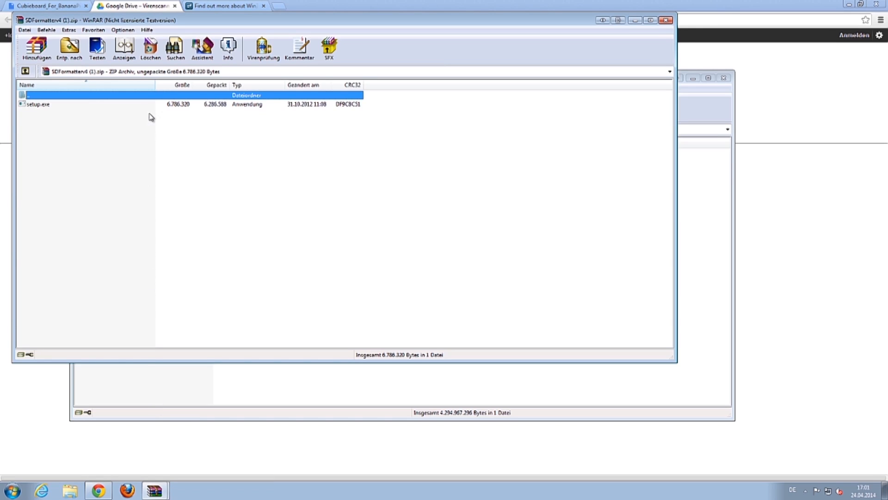
click(38, 105)
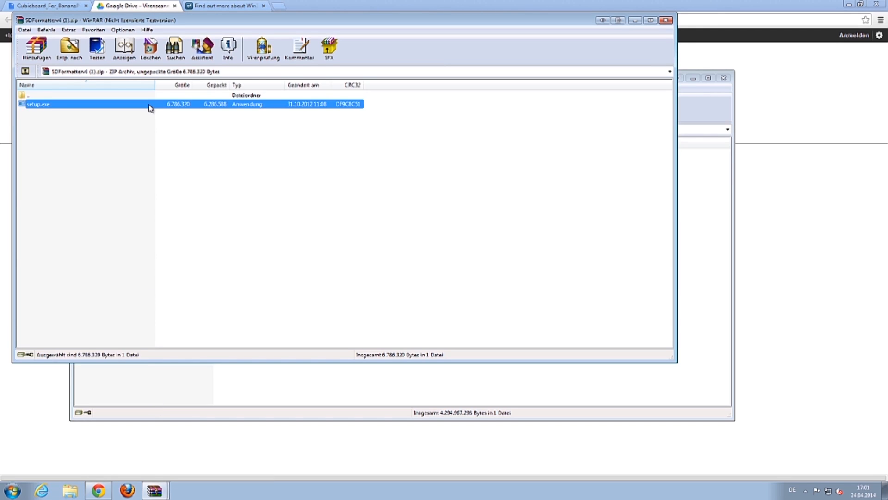
double_click(38, 104)
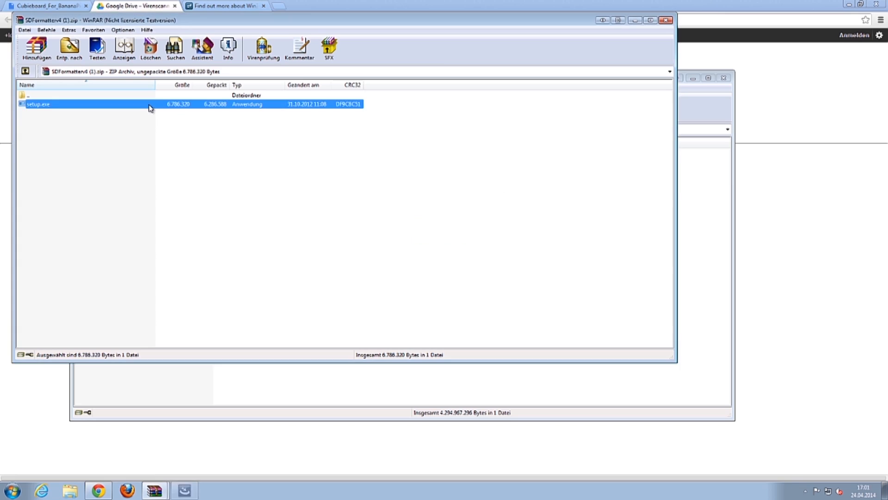
double_click(38, 104)
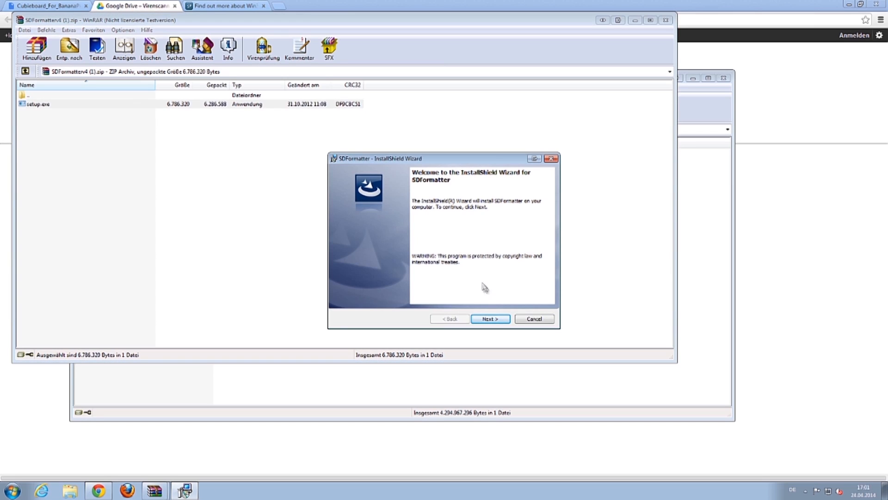
Step: Run the InstallShield wizard through Next, Install and Finish to install SD Formatter
click(489, 318)
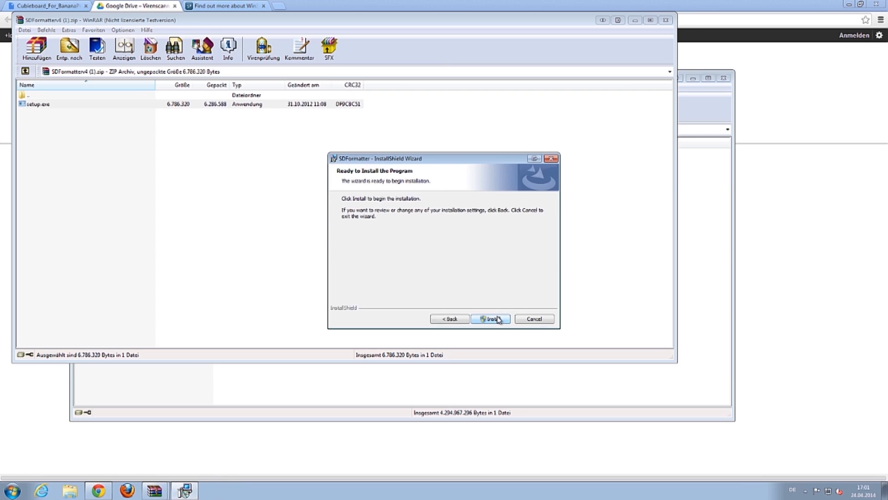
click(490, 318)
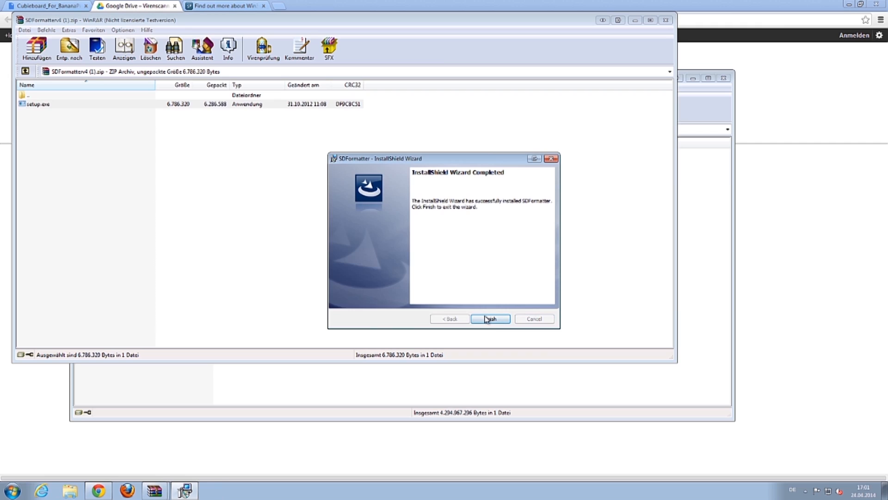
click(10, 490)
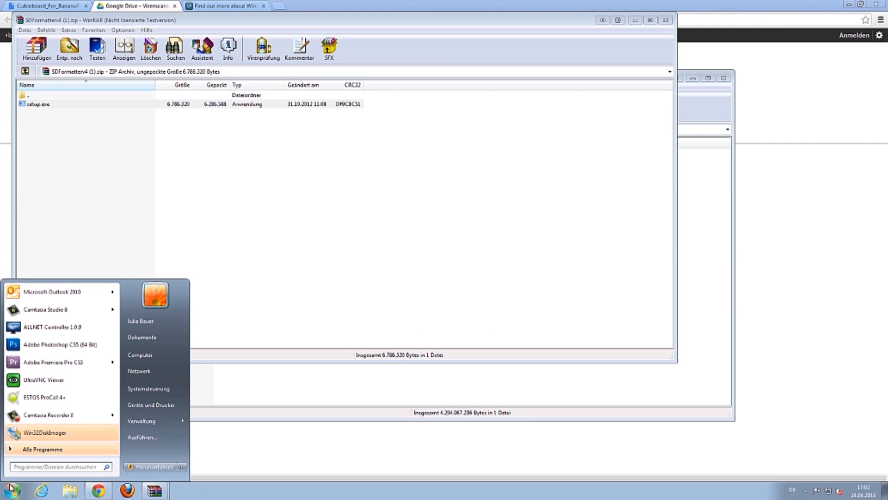
Step: Quick-format the 29.8 GB E: card as FAT32 labelled ALLNET, confirming both messages, then exit
text(sd)
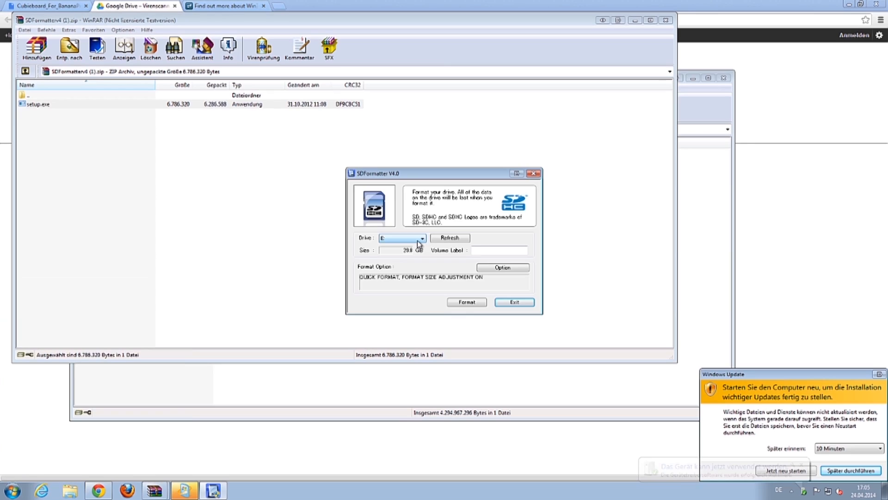
text(ALLNET)
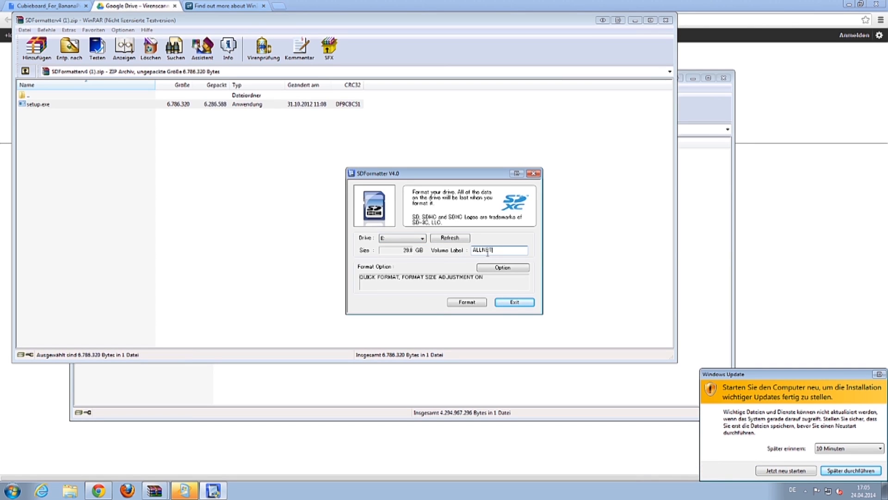
mouse_move(508, 291)
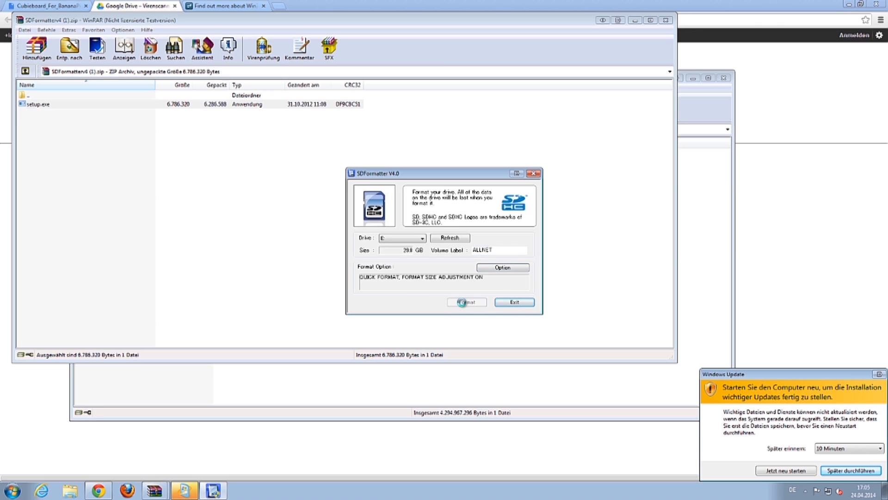
click(466, 301)
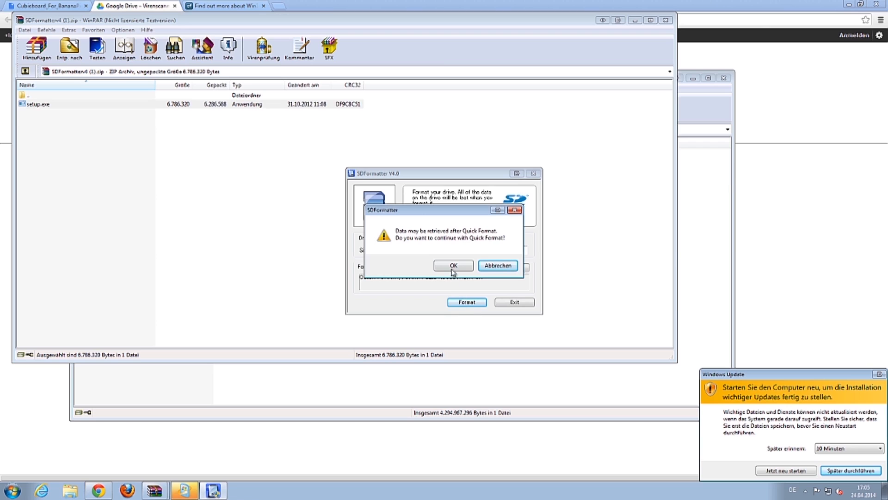
click(452, 265)
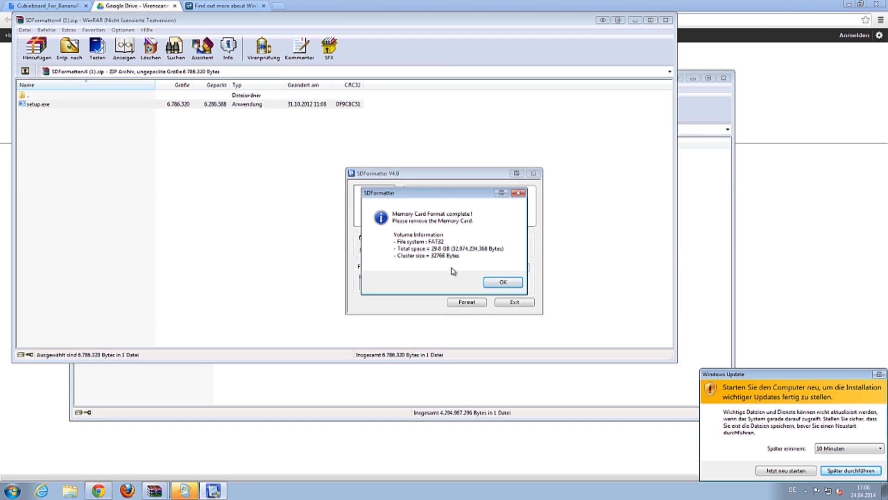
click(501, 281)
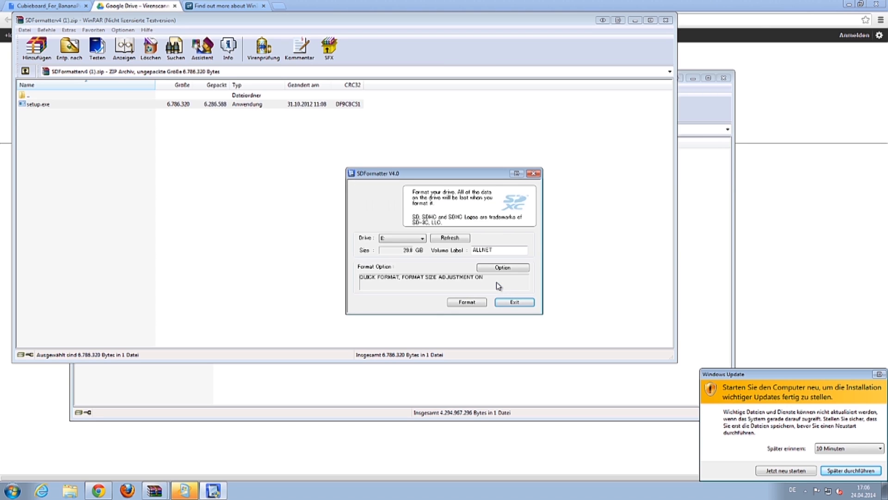
click(514, 302)
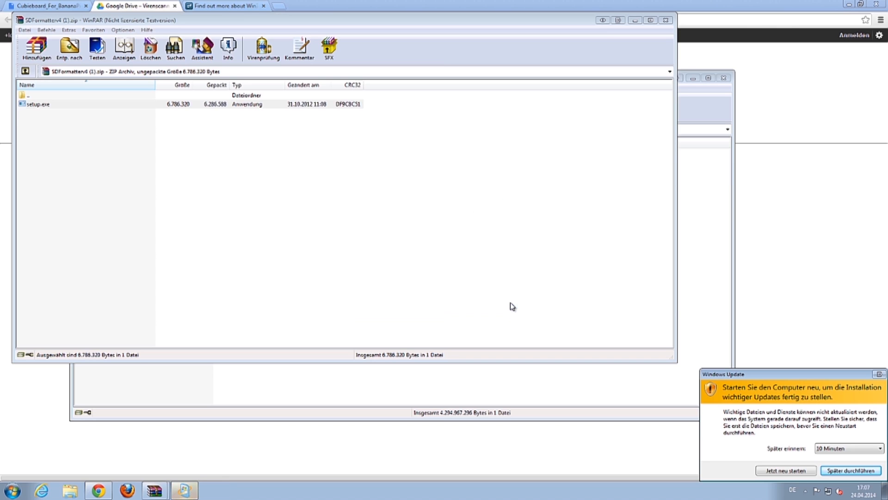
Step: Launch Win32 Disk Imager and load Desktop\lubuntu_pi_4GB.img as the image file
click(11, 491)
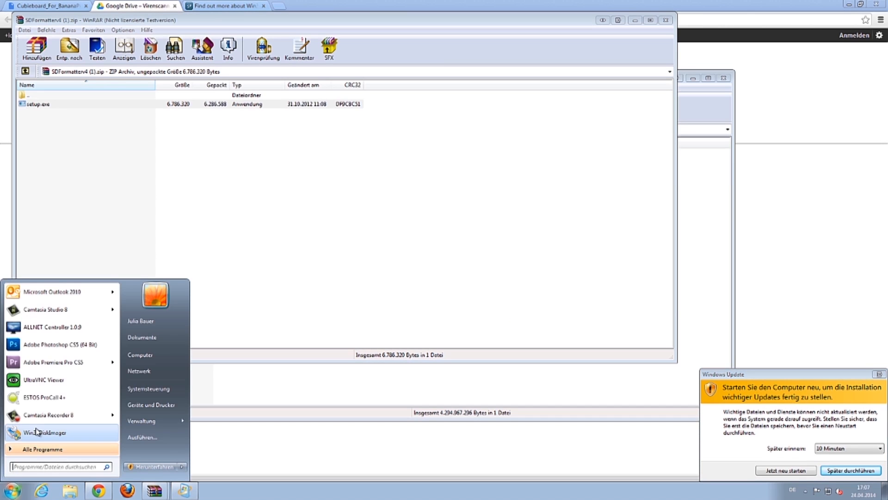
click(46, 432)
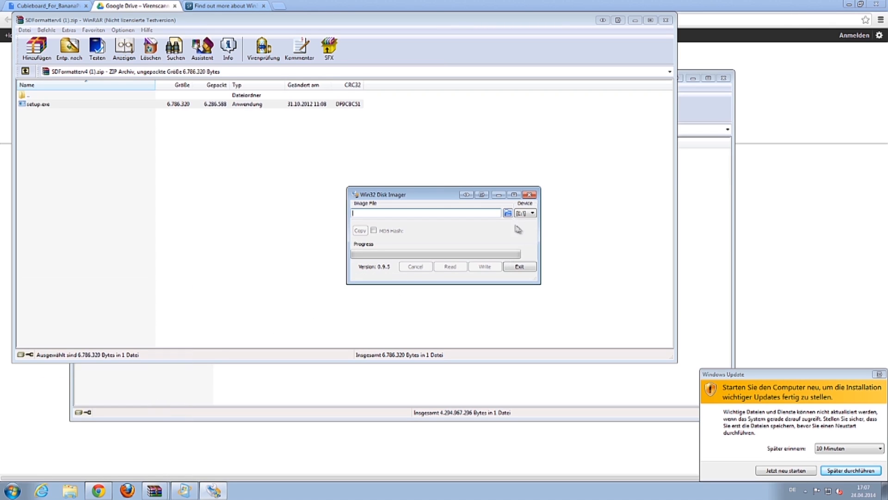
click(507, 212)
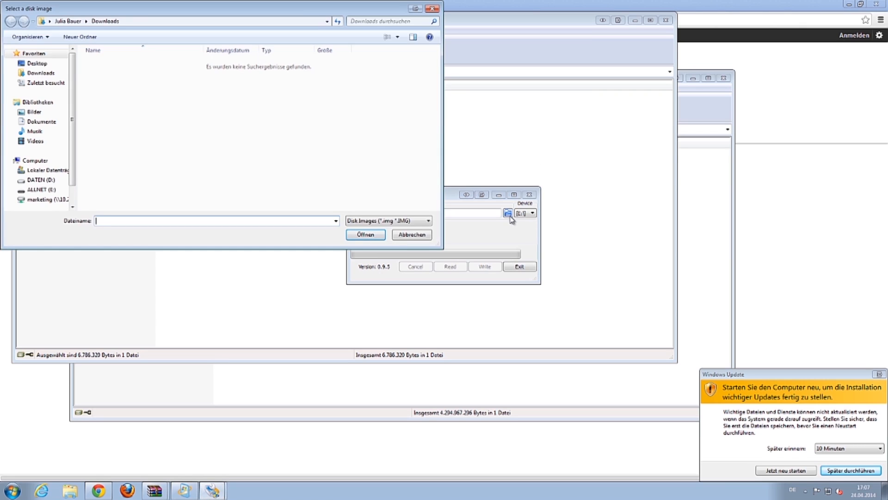
click(37, 63)
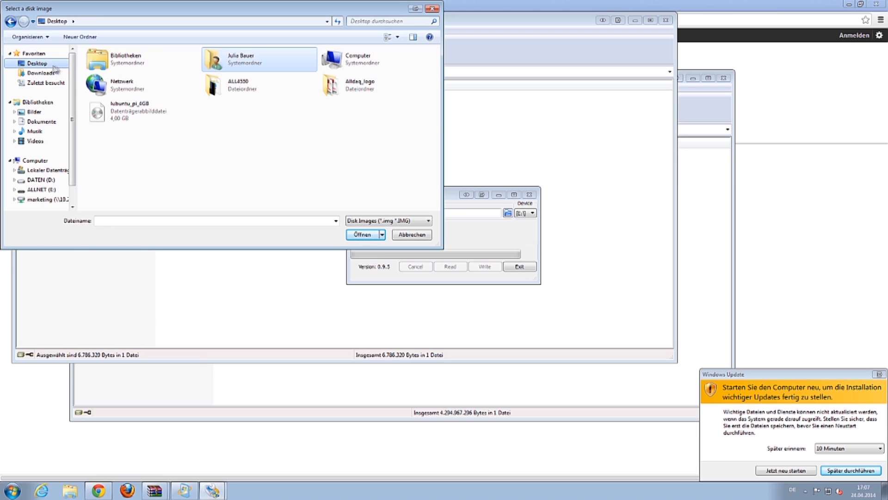
click(141, 110)
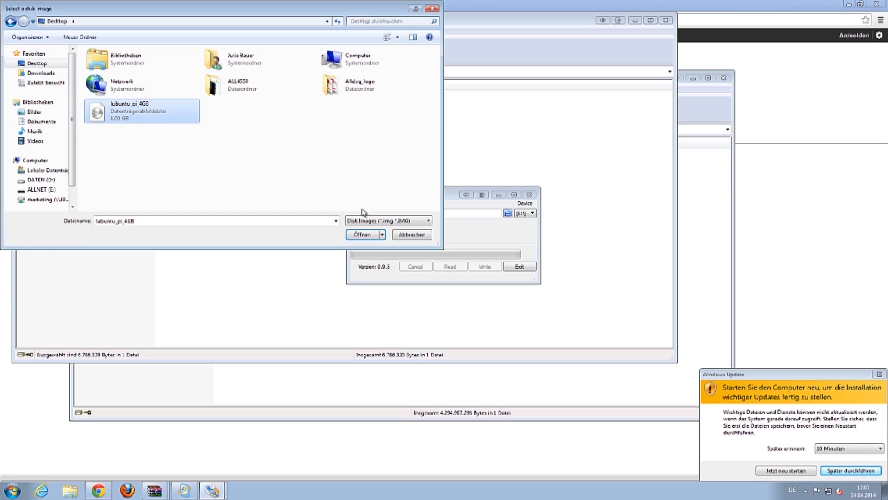
click(361, 234)
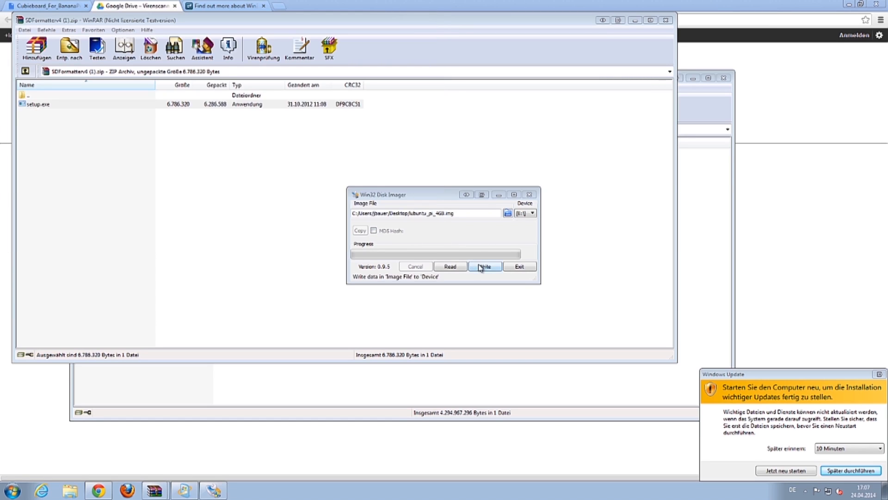
Step: Write the image to the E: ALLNET card, confirming the overwrite
click(484, 266)
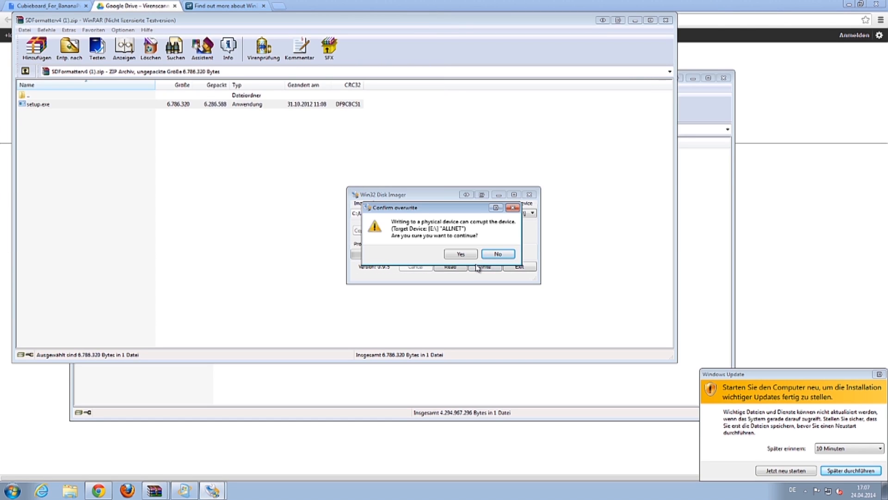
click(460, 253)
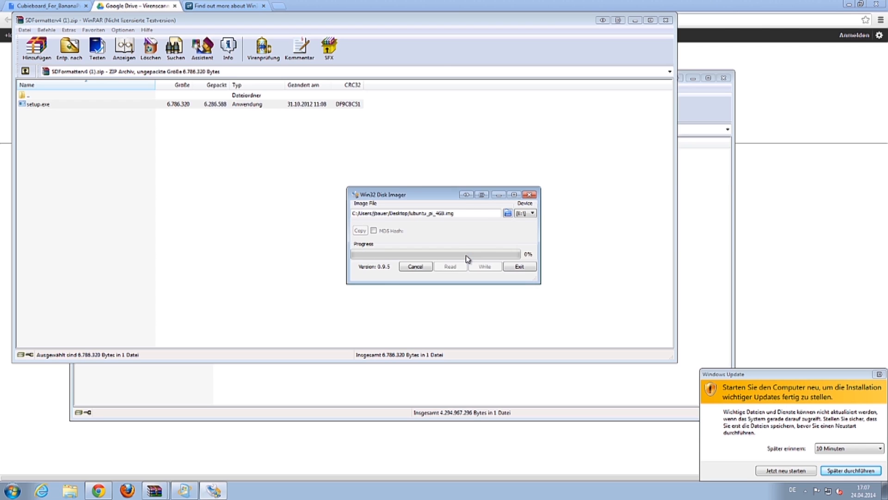